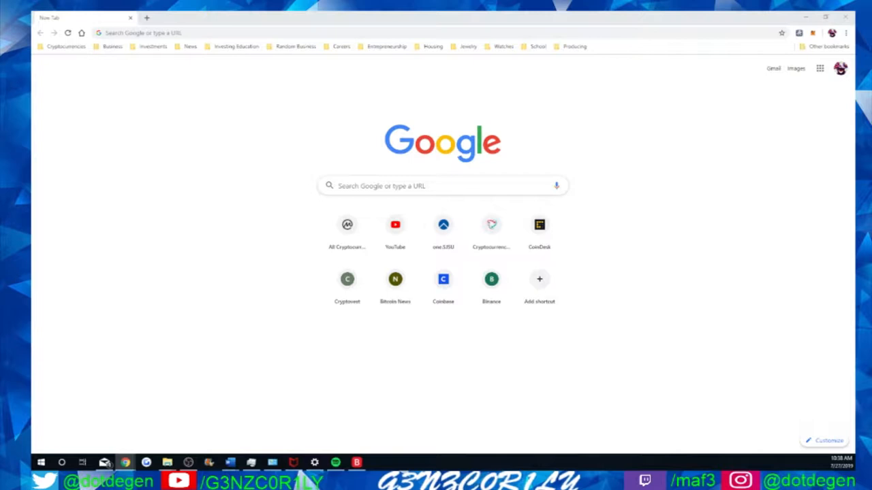
mouse_move(635, 108)
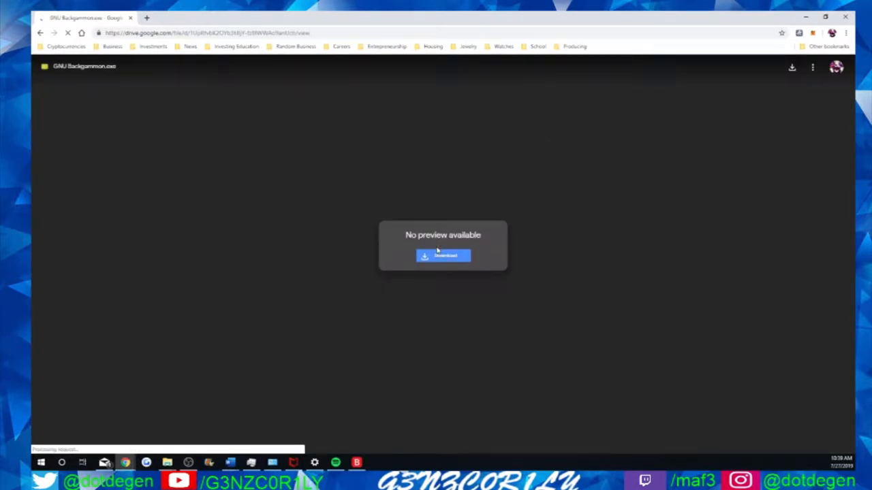
- Download the GNU Backgammon installer from Google Drive and launch its setup wizard
click(442, 256)
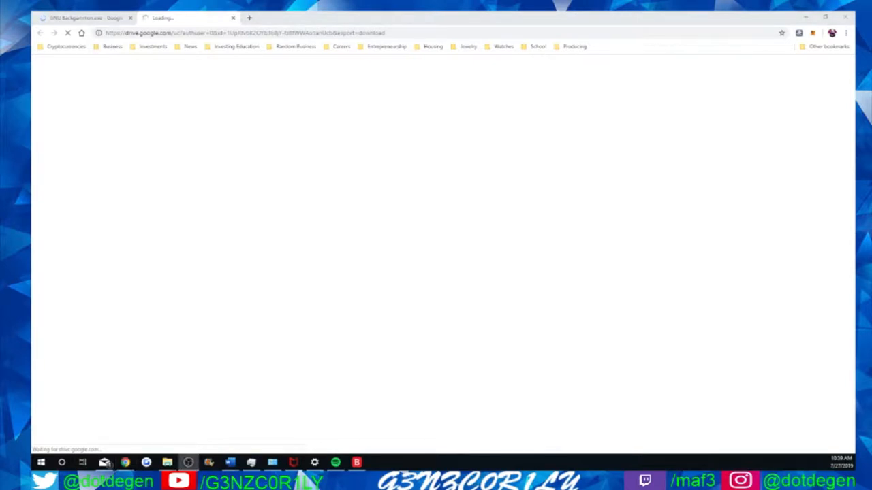
mouse_move(100, 420)
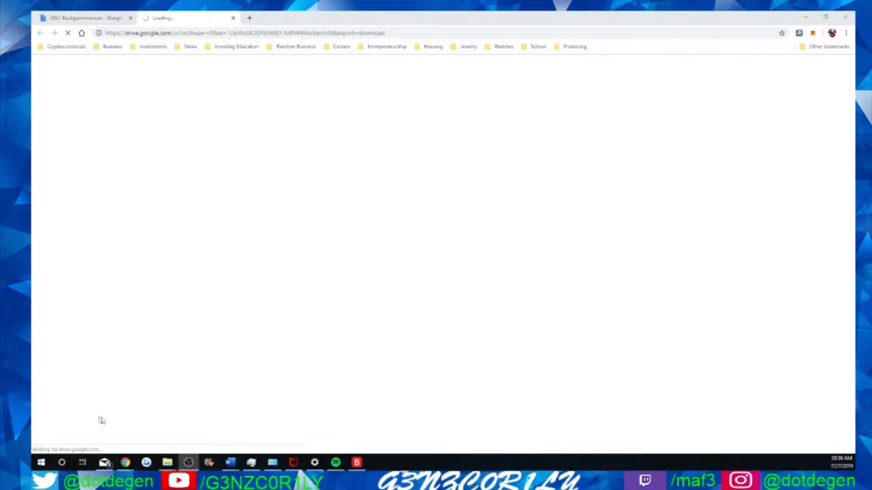
mouse_move(136, 406)
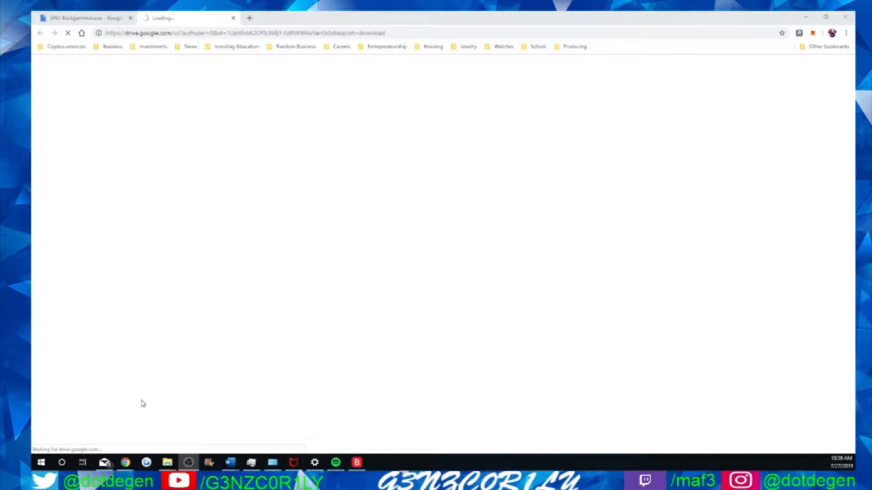
mouse_move(95, 411)
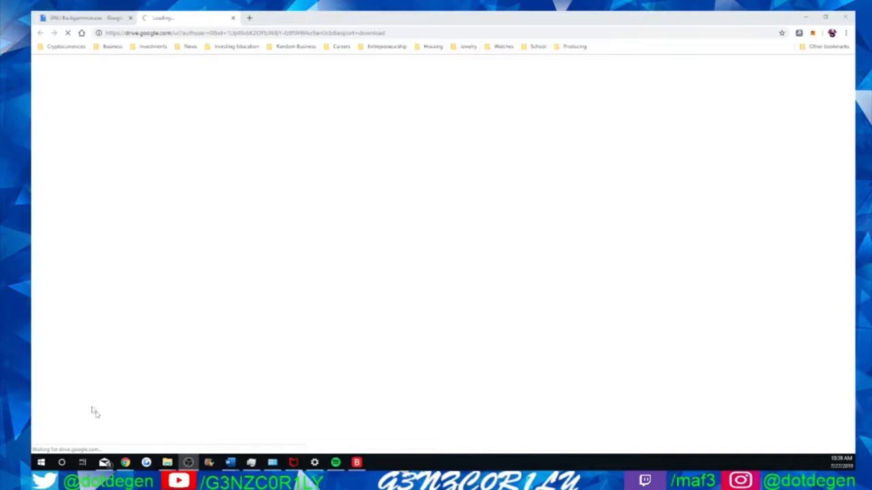
mouse_move(98, 392)
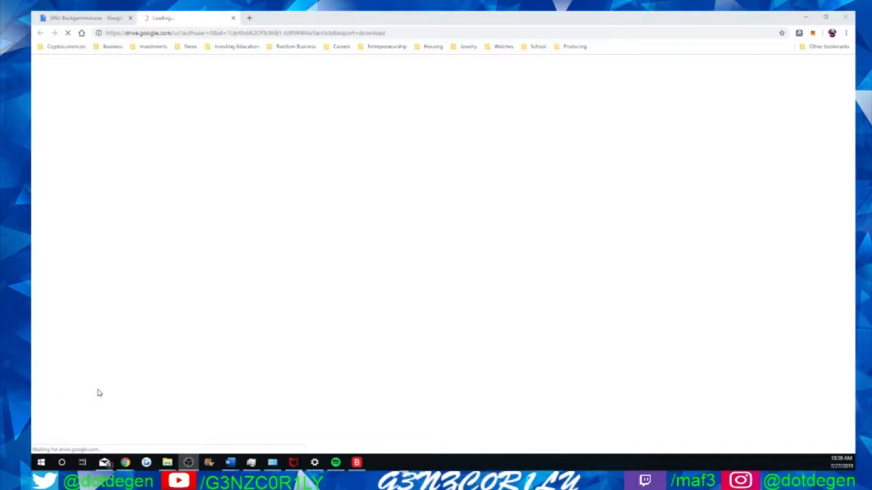
mouse_move(115, 392)
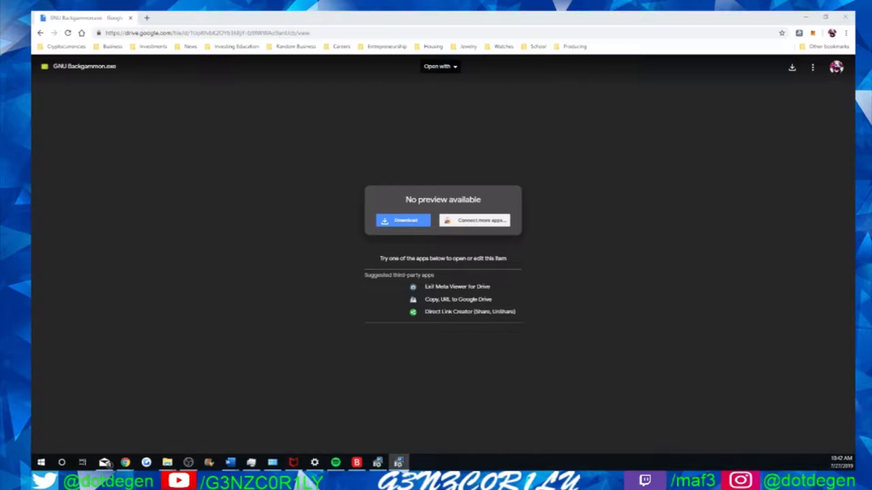
click(403, 221)
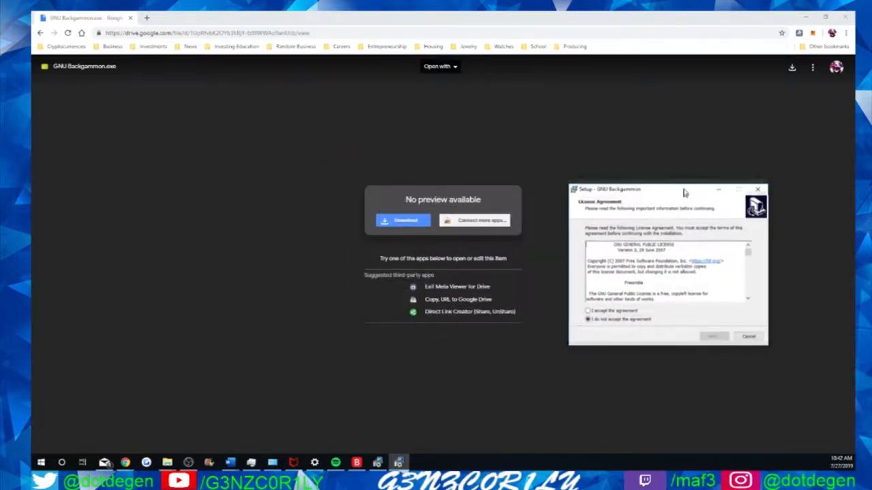
- Accept the license agreement and continue to the version selection page
click(439, 66)
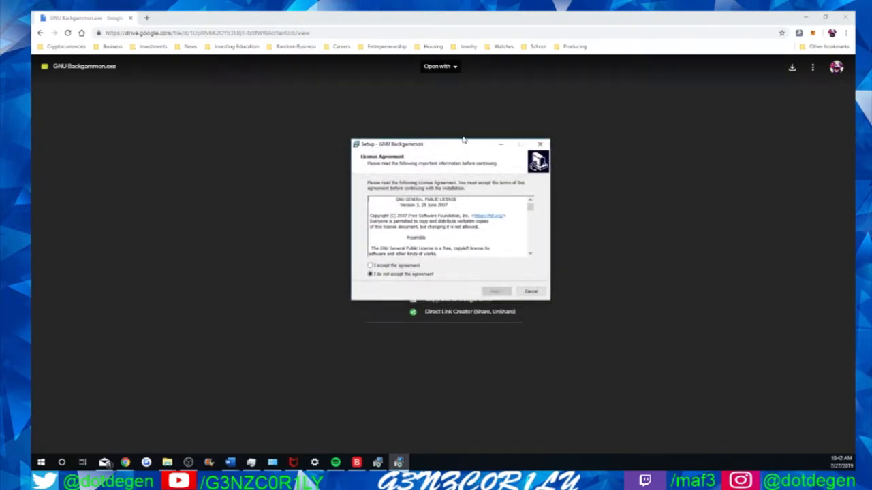
click(371, 265)
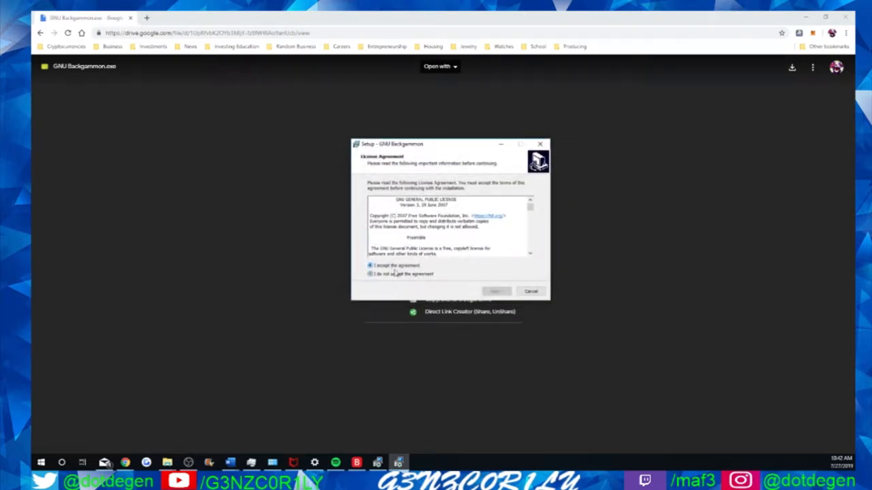
click(495, 291)
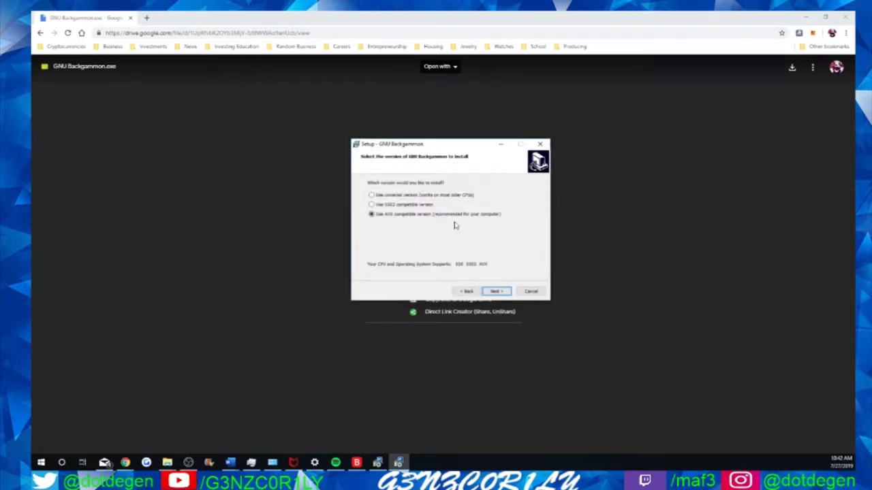
- Keep the recommended version, default folder, Start Menu group and desktop icon, reaching the install summary
click(496, 291)
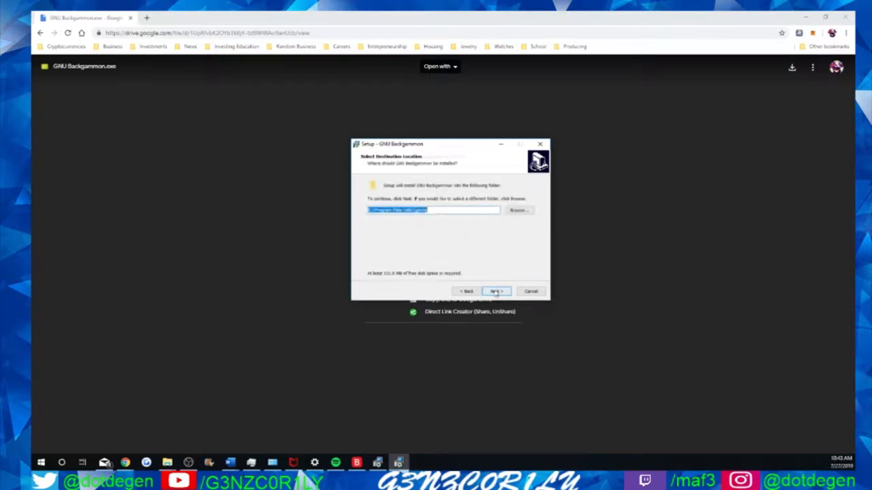
mouse_move(395, 220)
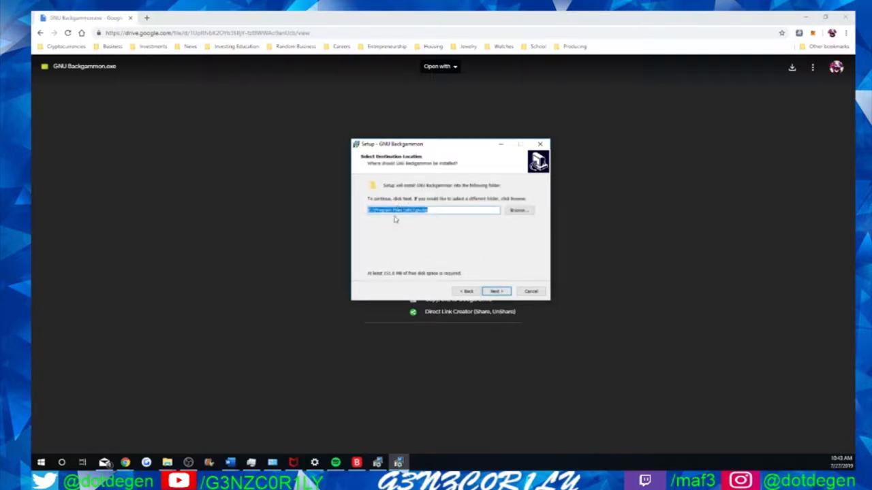
click(496, 291)
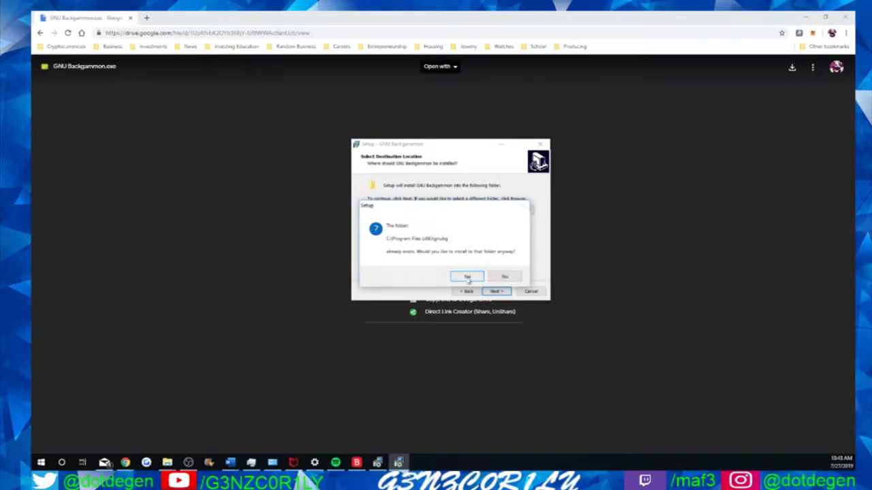
click(468, 276)
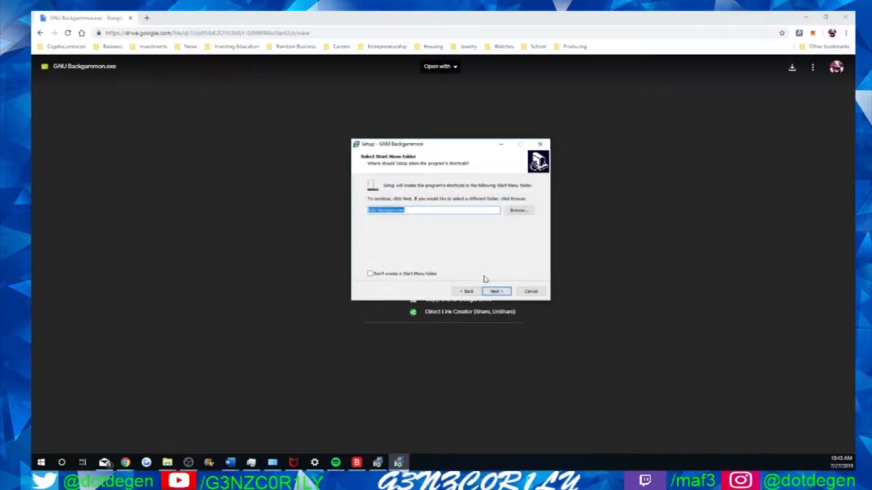
mouse_move(433, 282)
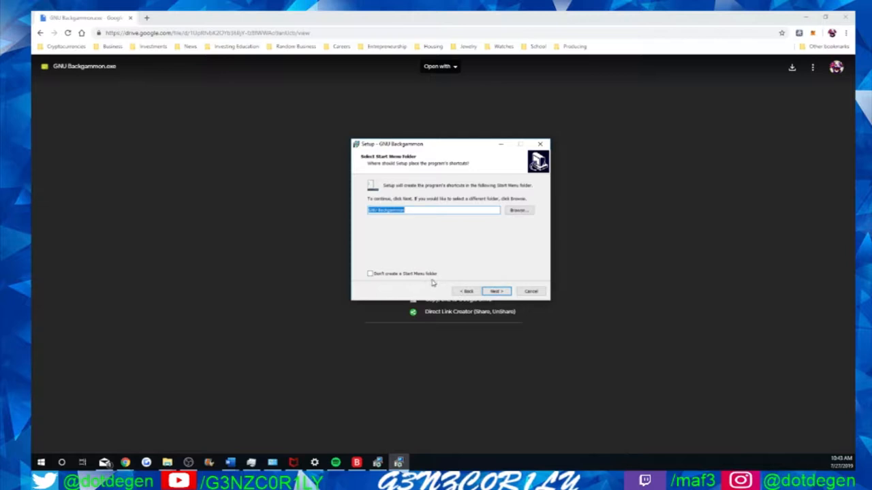
click(496, 292)
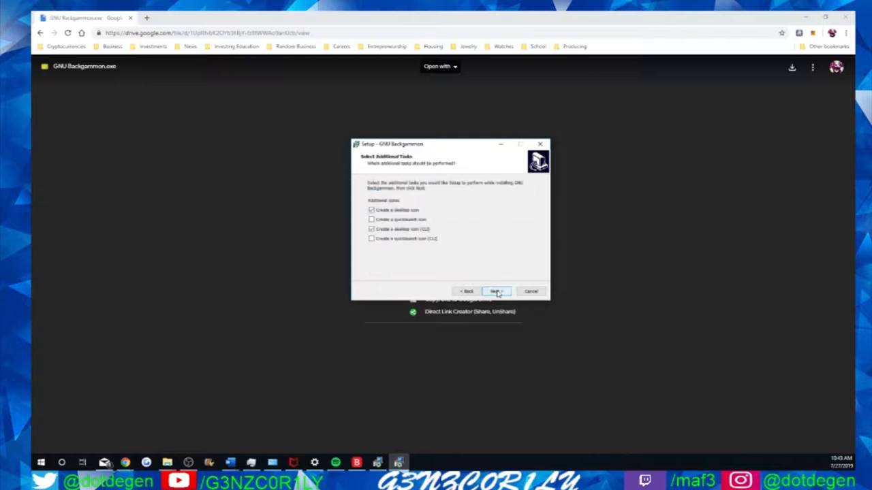
mouse_move(420, 220)
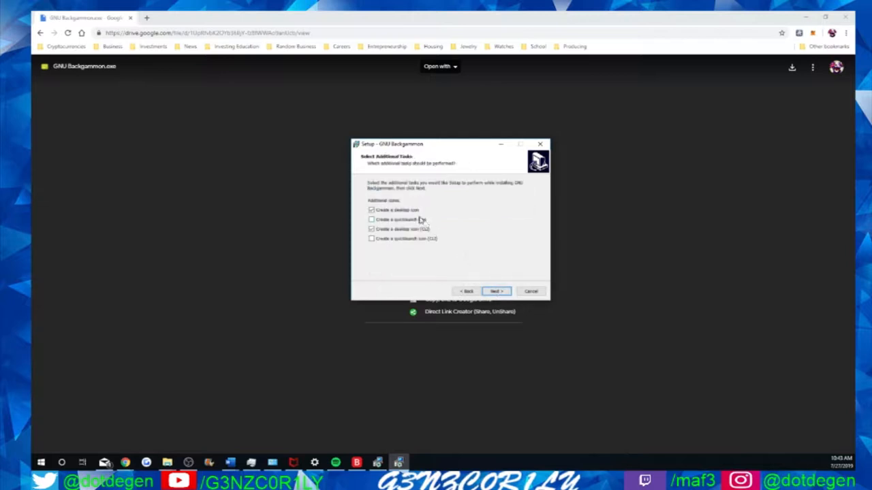
click(496, 291)
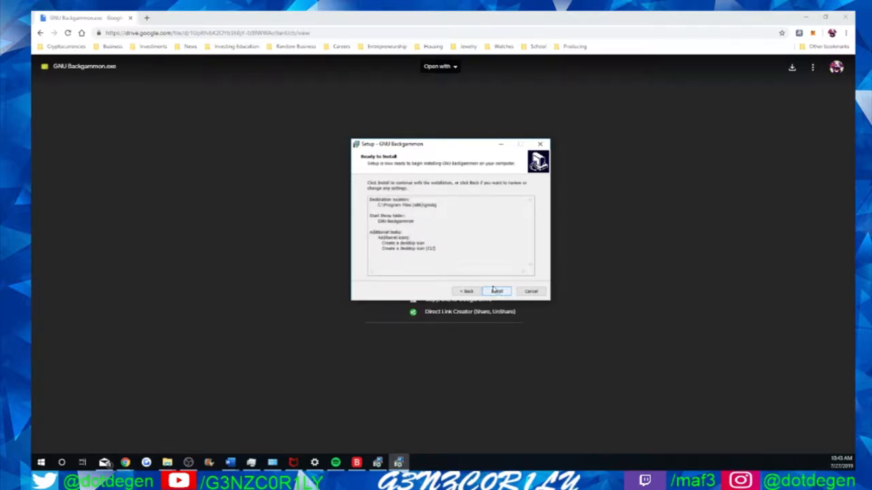
- Start installing GNU Backgammon and let the file installation progress
click(495, 292)
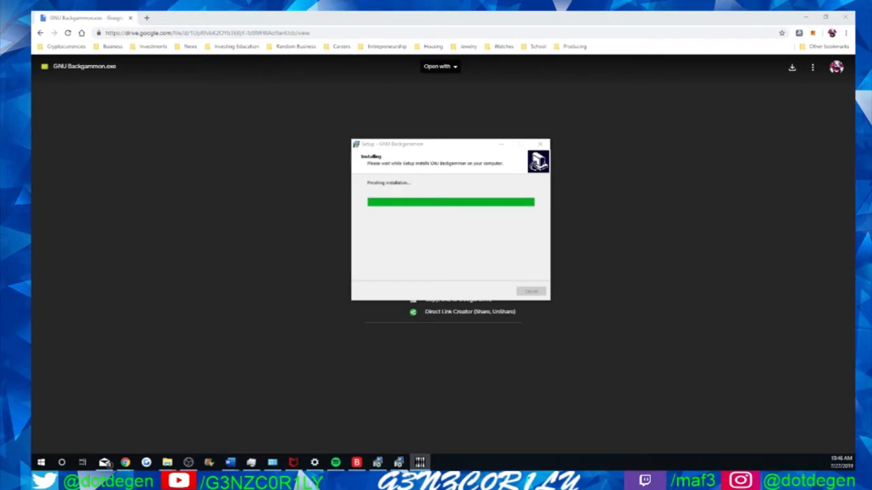
mouse_move(305, 309)
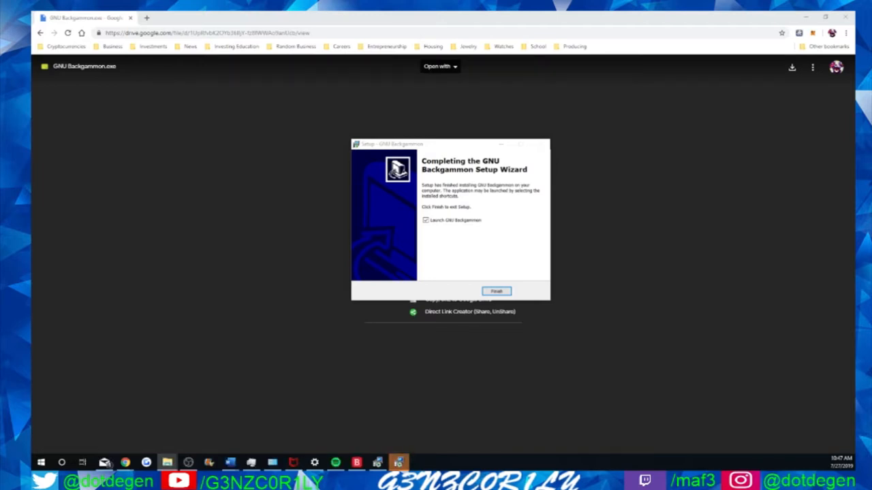
mouse_move(502, 398)
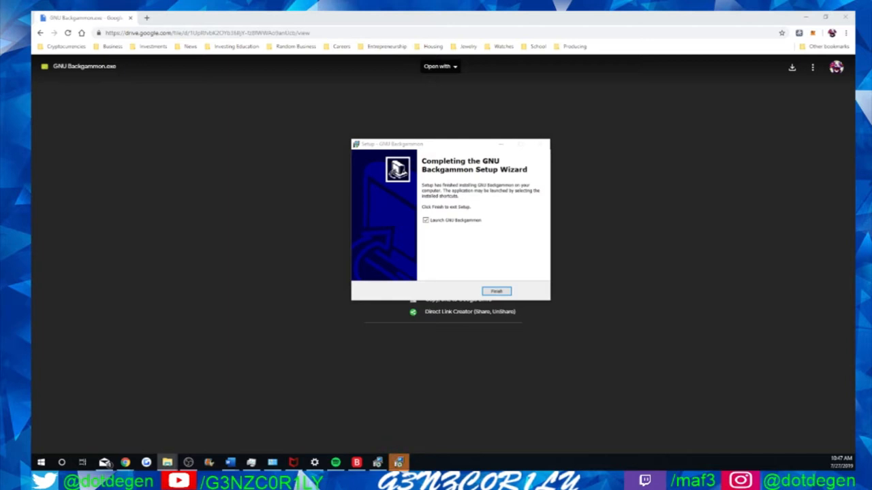
- Finish the setup wizard, leaving the installed gnubg folder open in File Explorer
click(495, 291)
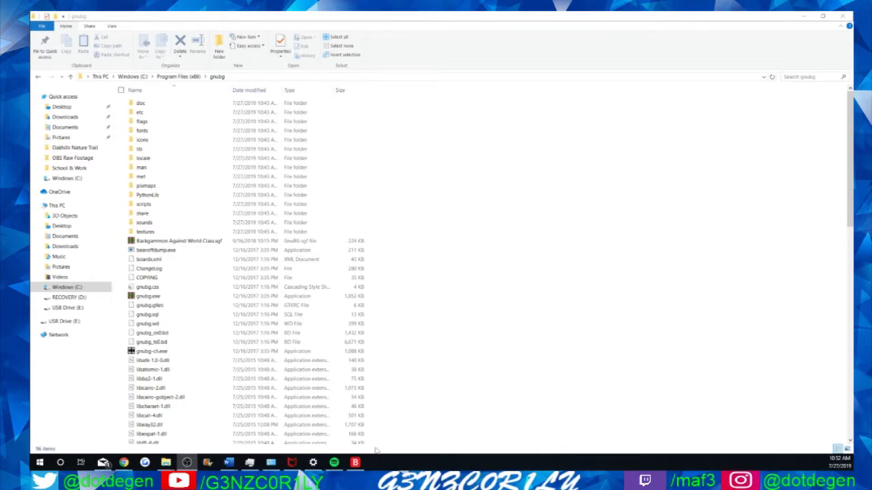
- Return to the gnubg folder under Program Files (x86) and single out gnubg-cli.exe
click(141, 121)
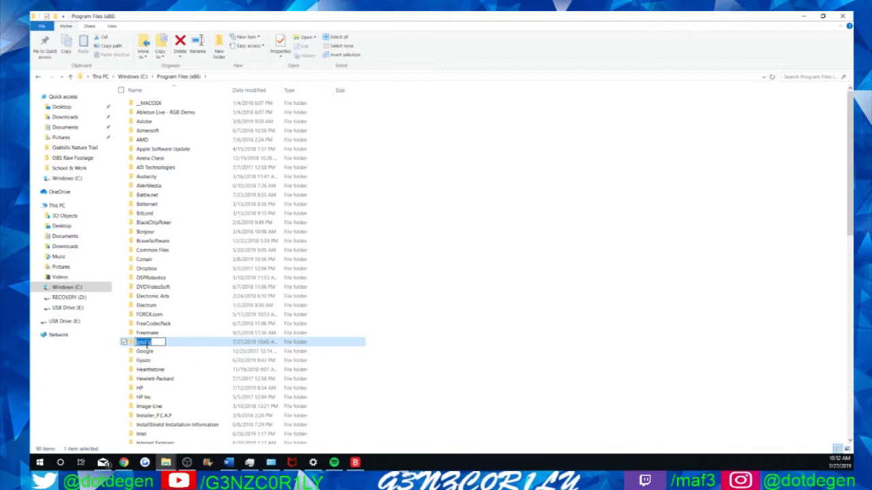
double_click(143, 341)
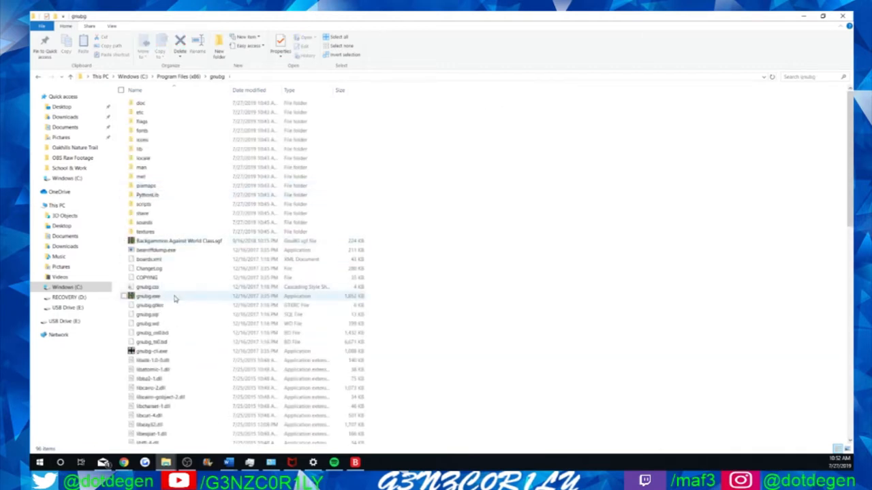
click(147, 297)
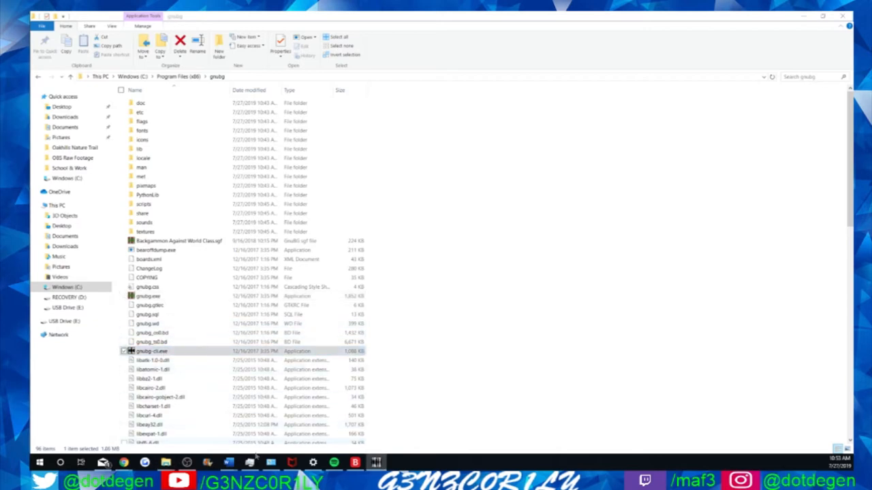
- Run gnubg-cli.exe and submit an empty command at its (No game) prompt
double_click(151, 352)
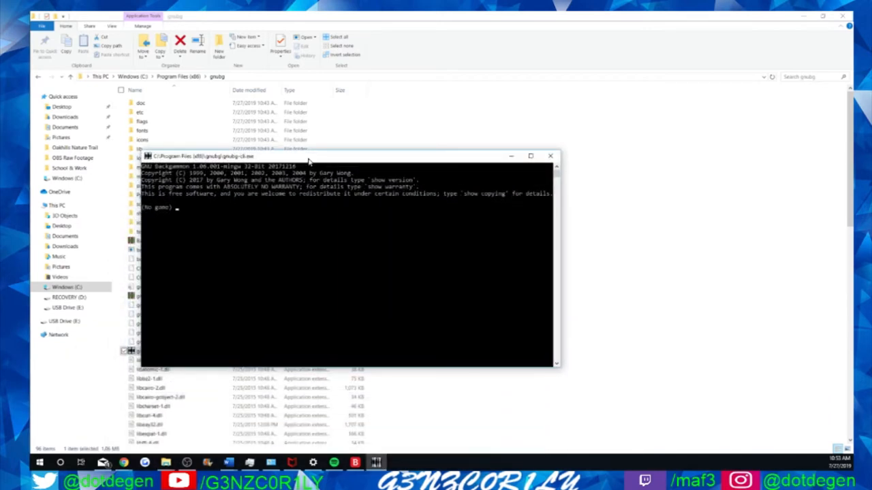
key(Return)
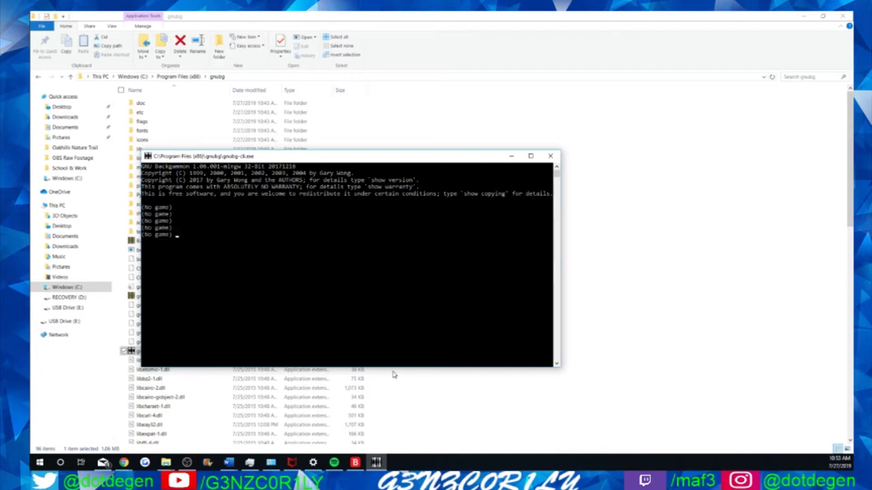
mouse_move(279, 194)
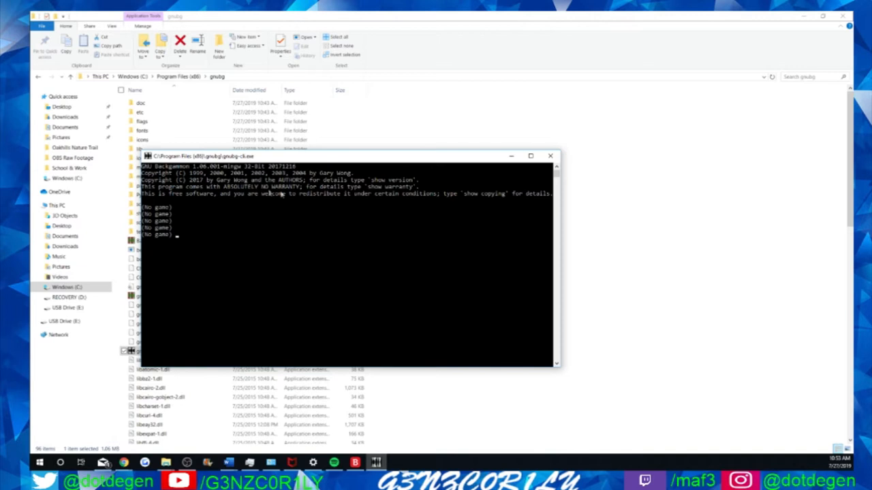
mouse_move(520, 184)
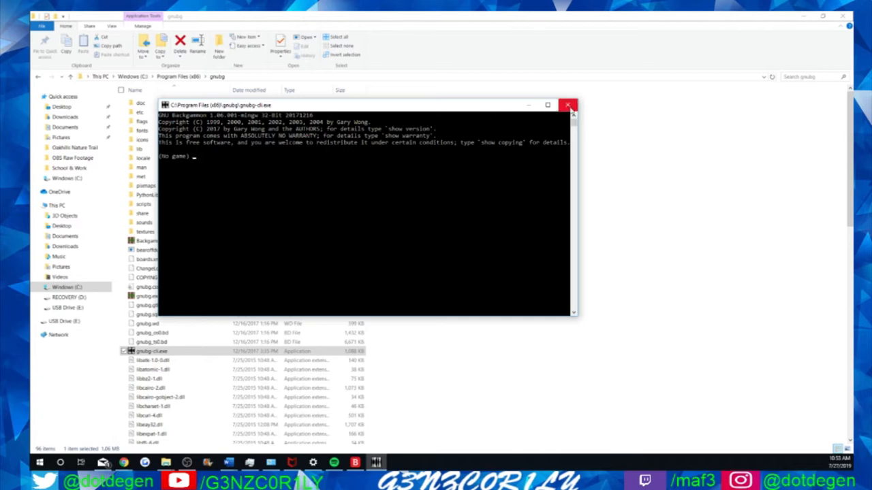
- Close the console and select the 'Backgammon Against World Class' SGF game file
click(567, 105)
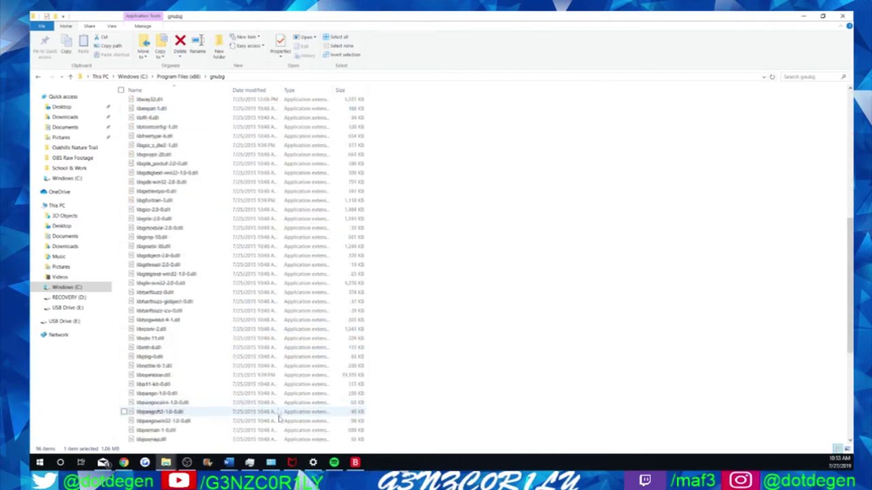
scroll(down, 3)
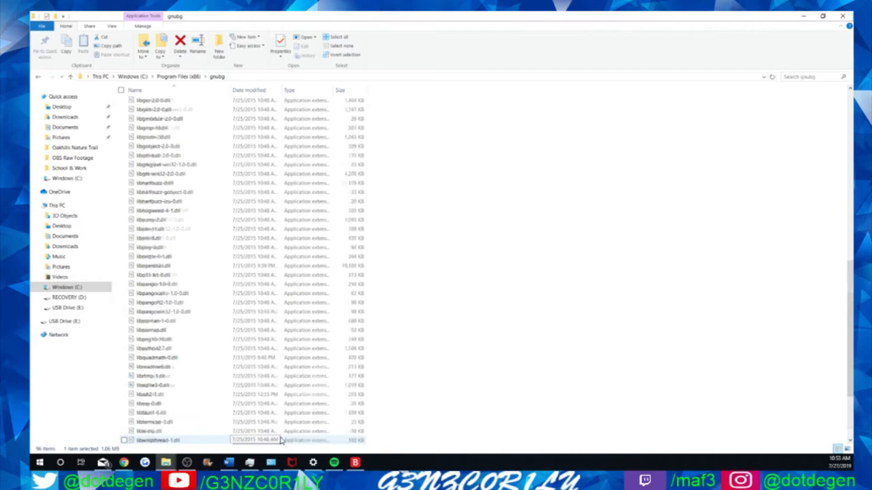
scroll(up, 3)
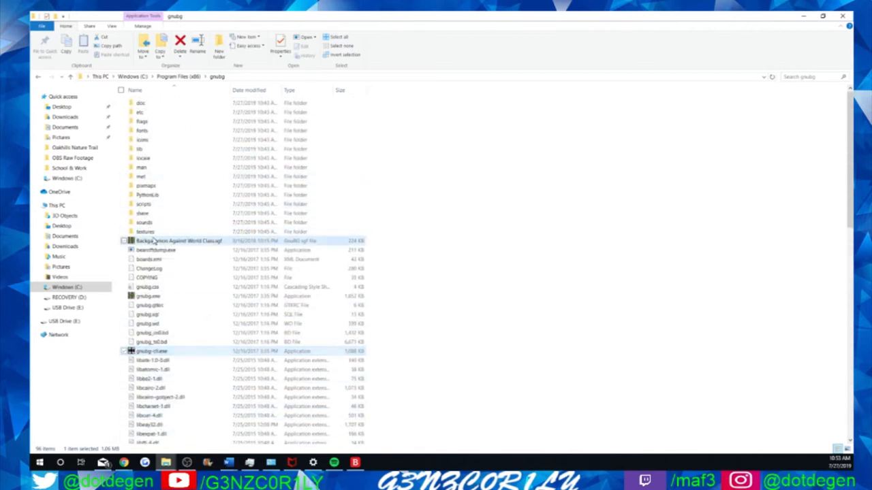
click(180, 240)
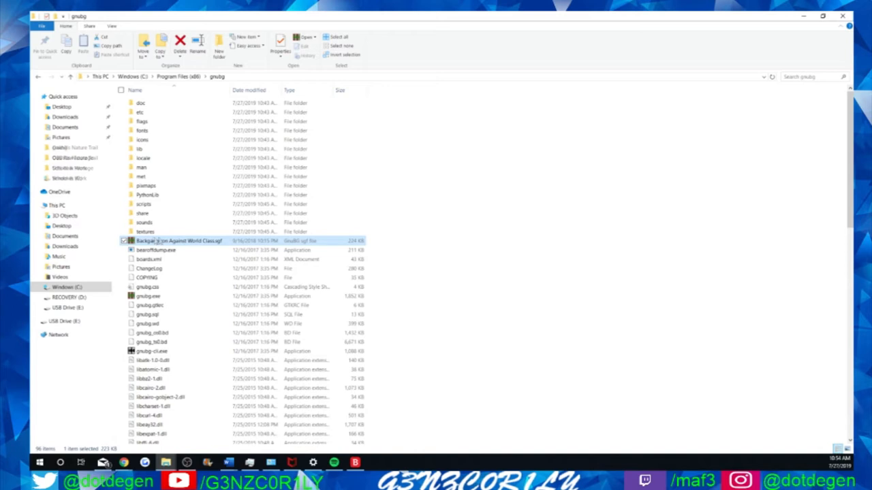